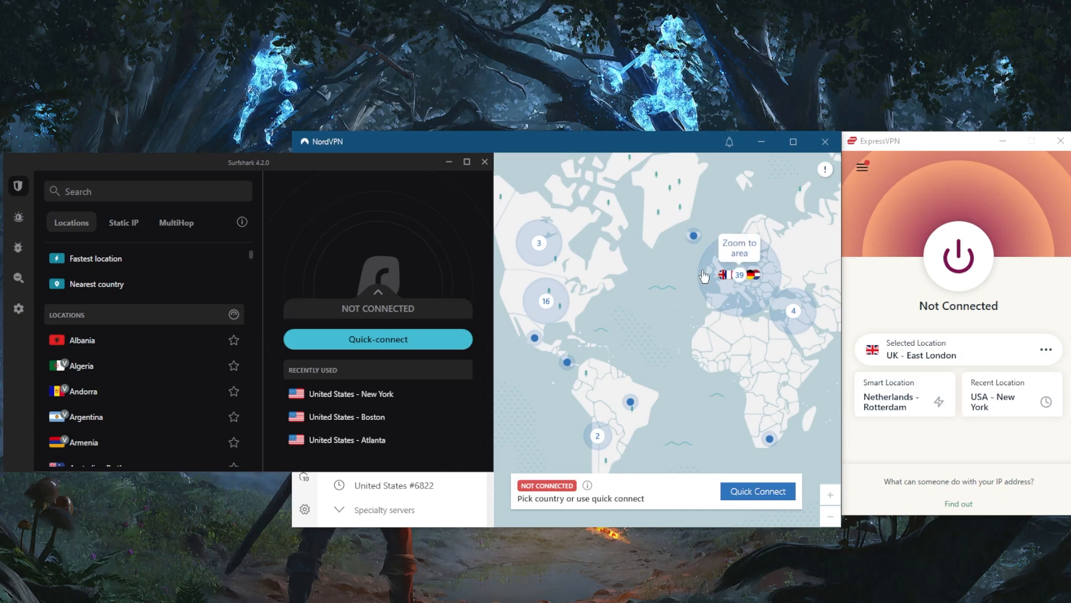
pyautogui.moveTo(667, 304)
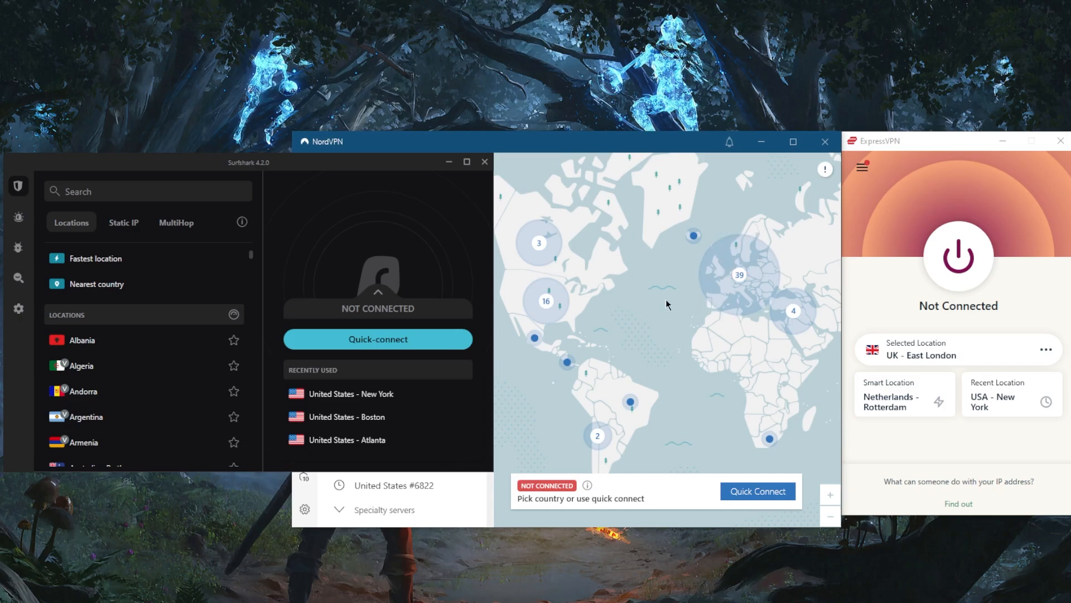
pyautogui.moveTo(663, 288)
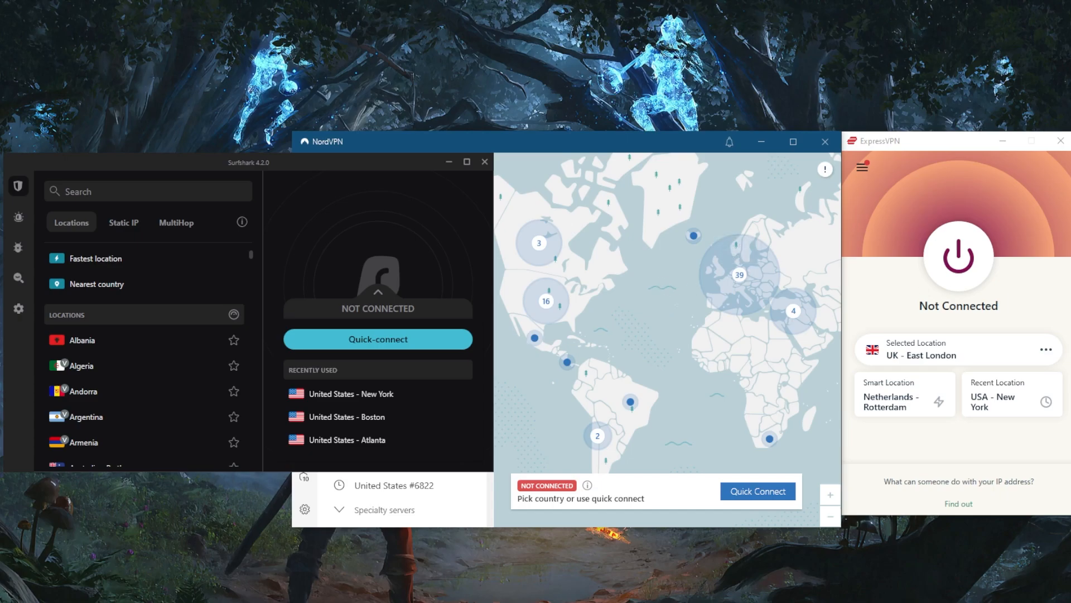
pyautogui.moveTo(536, 342)
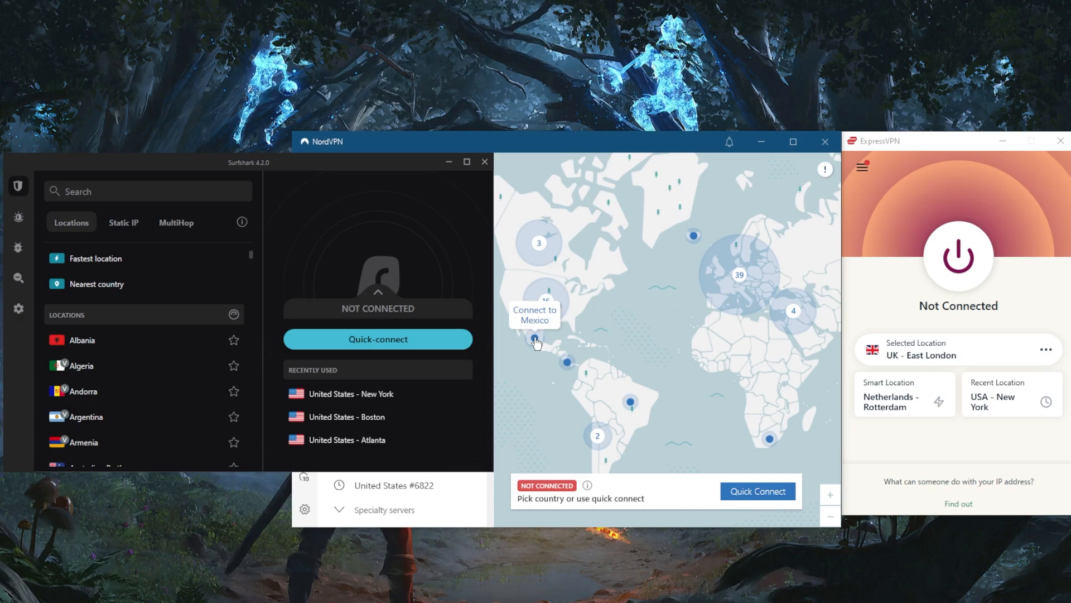
pyautogui.moveTo(350, 298)
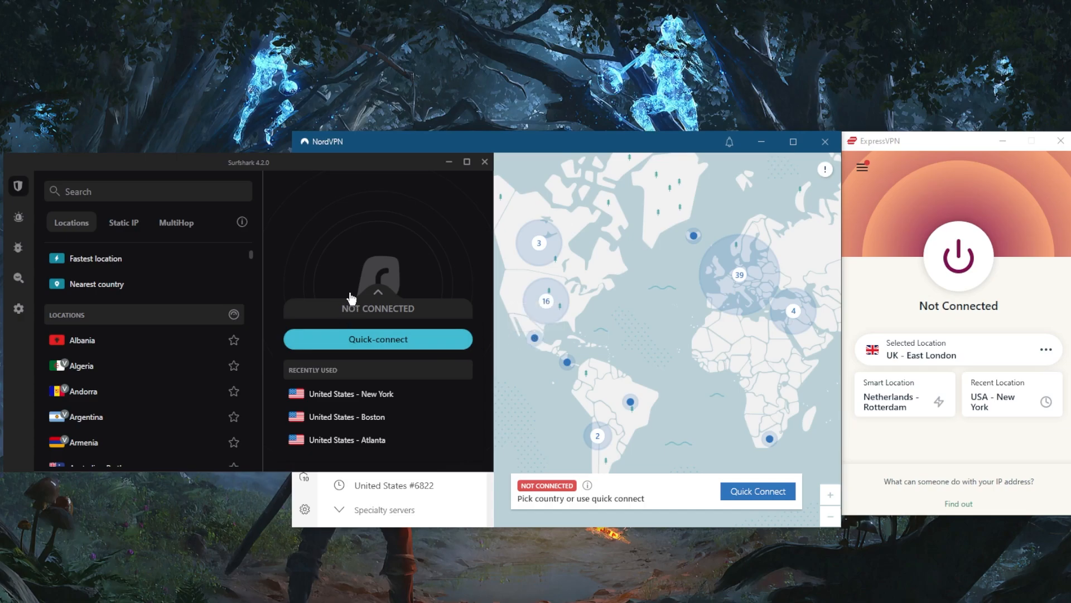
pyautogui.moveTo(387, 315)
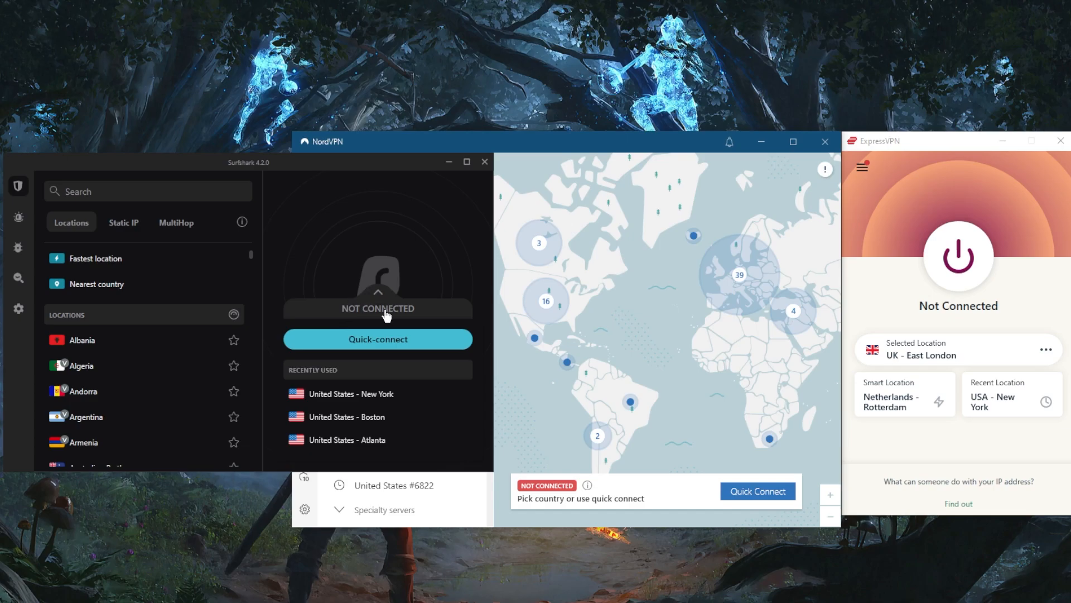
pyautogui.moveTo(392, 314)
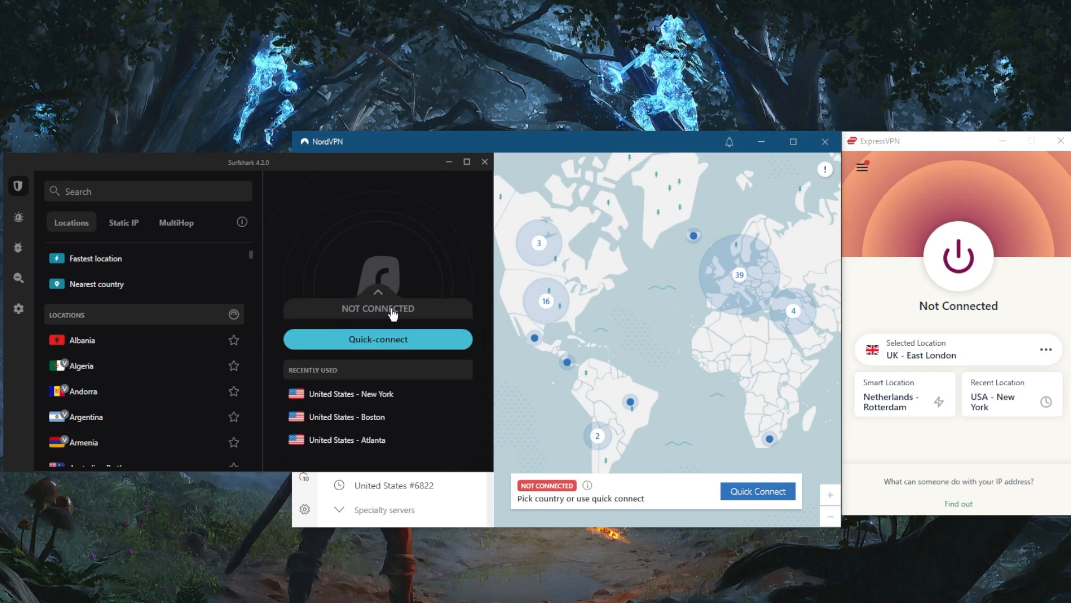
pyautogui.moveTo(392, 315)
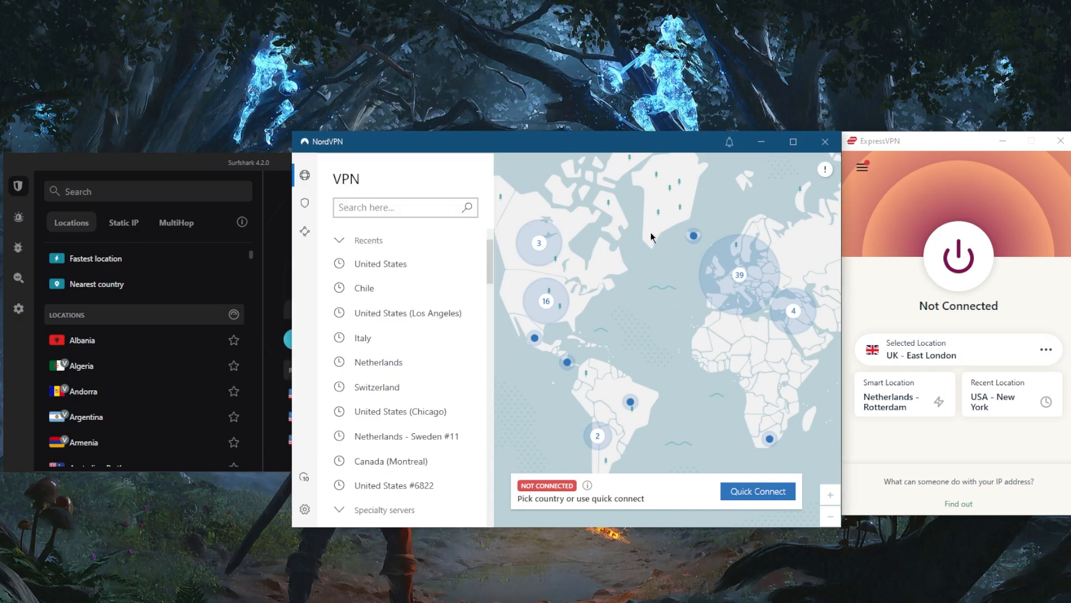
# View the Threat Protection settings, then return to the VPN locations map
pyautogui.click(304, 203)
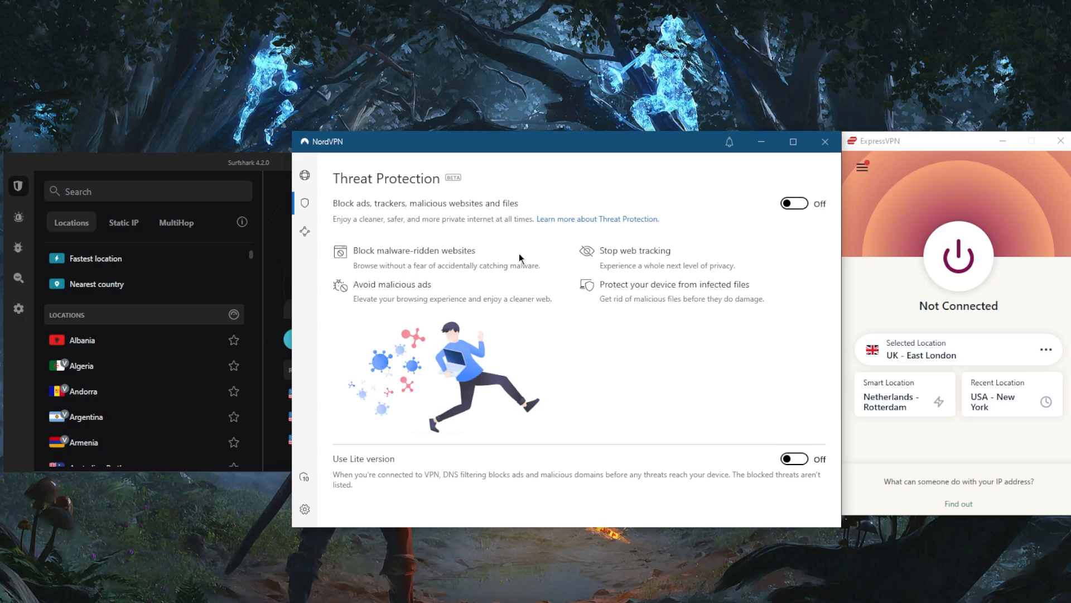
pyautogui.moveTo(496, 290)
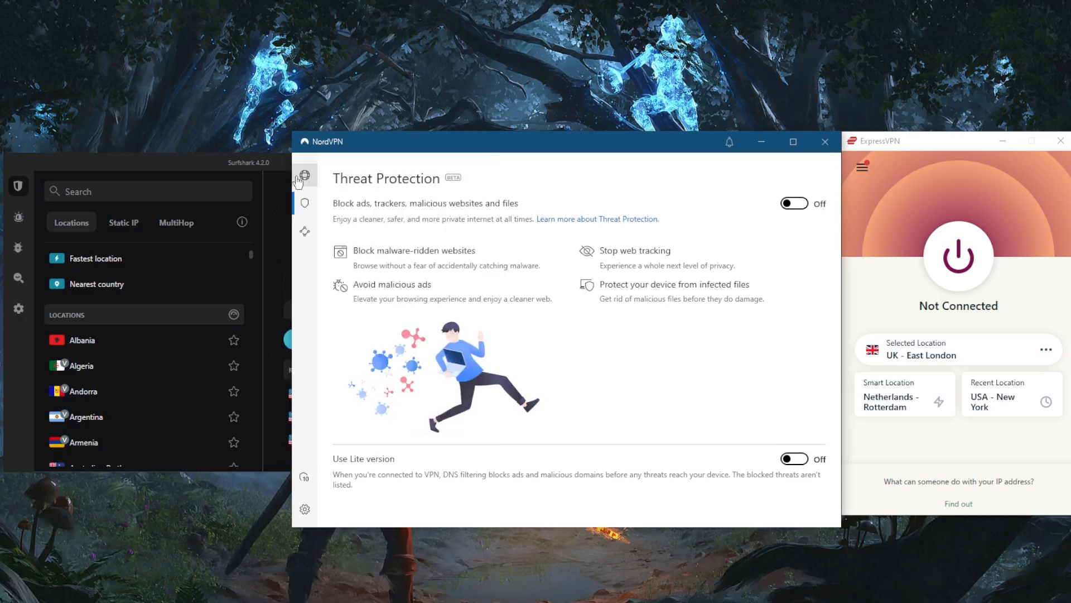
pyautogui.click(304, 175)
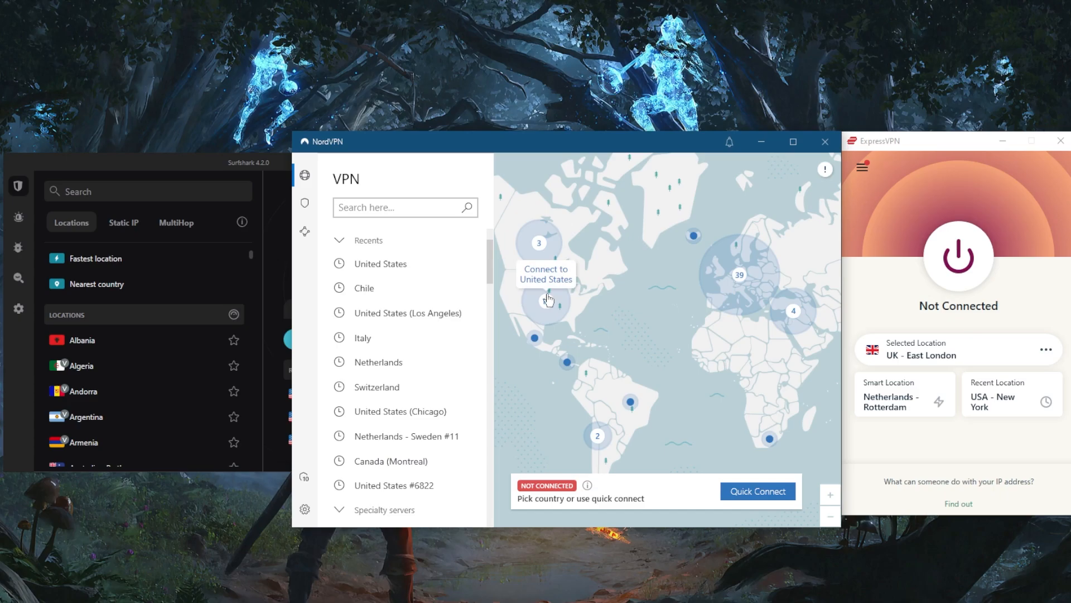
pyautogui.moveTo(603, 320)
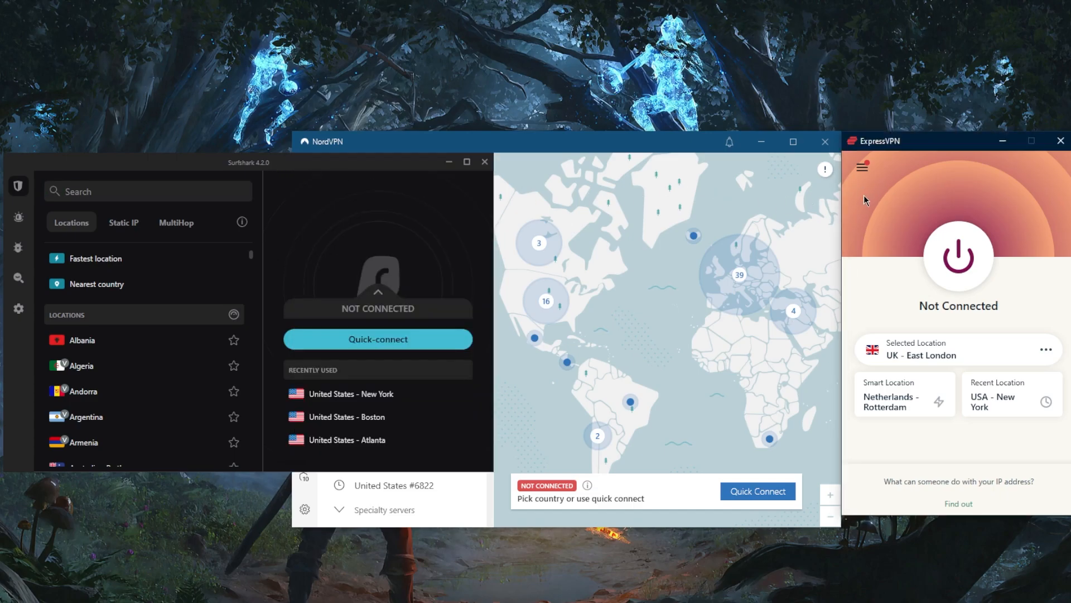
pyautogui.moveTo(877, 200)
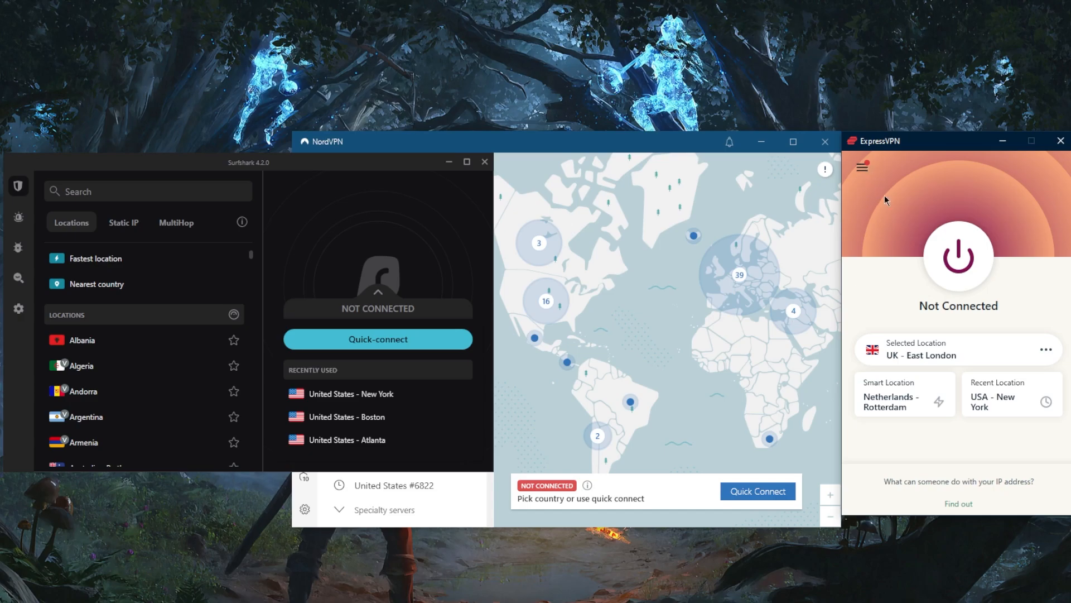
pyautogui.click(862, 167)
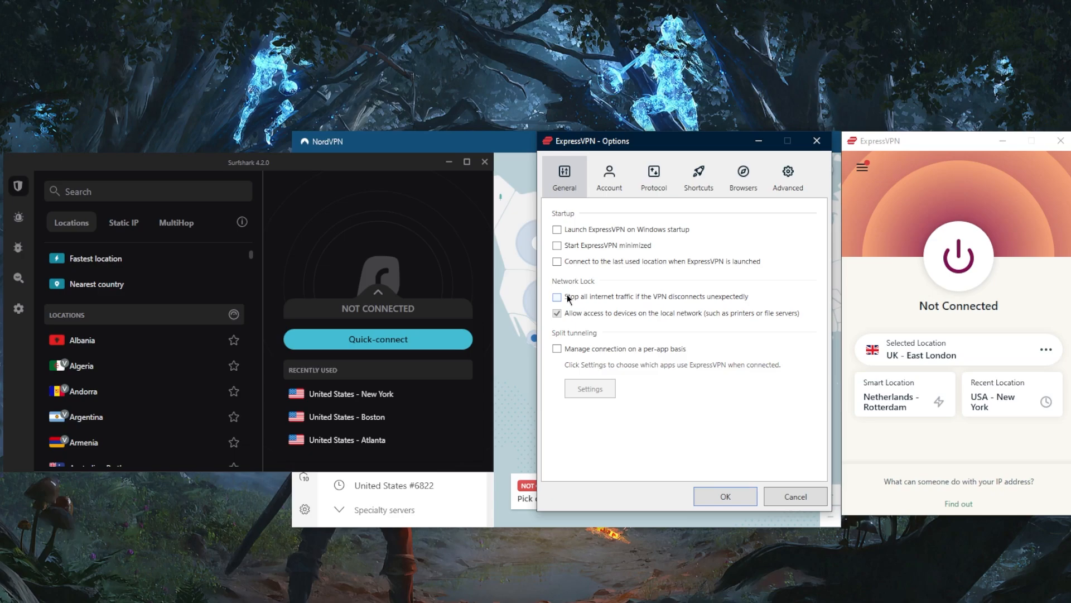
pyautogui.moveTo(584, 298)
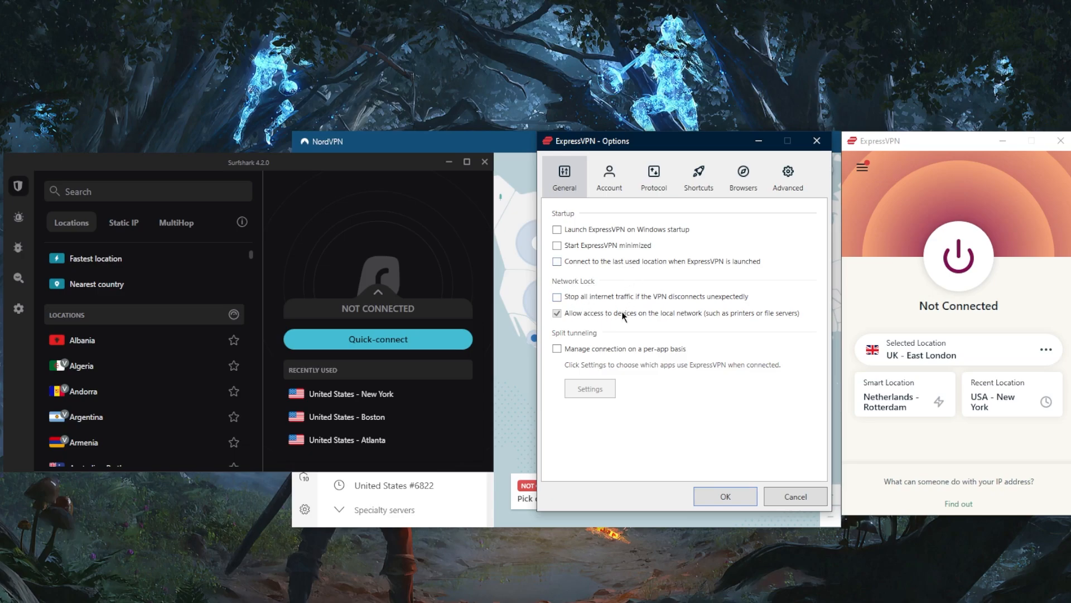
# Turn on per-app split tunneling in ExpressVPN with Google Chrome as the only VPN app
pyautogui.click(557, 348)
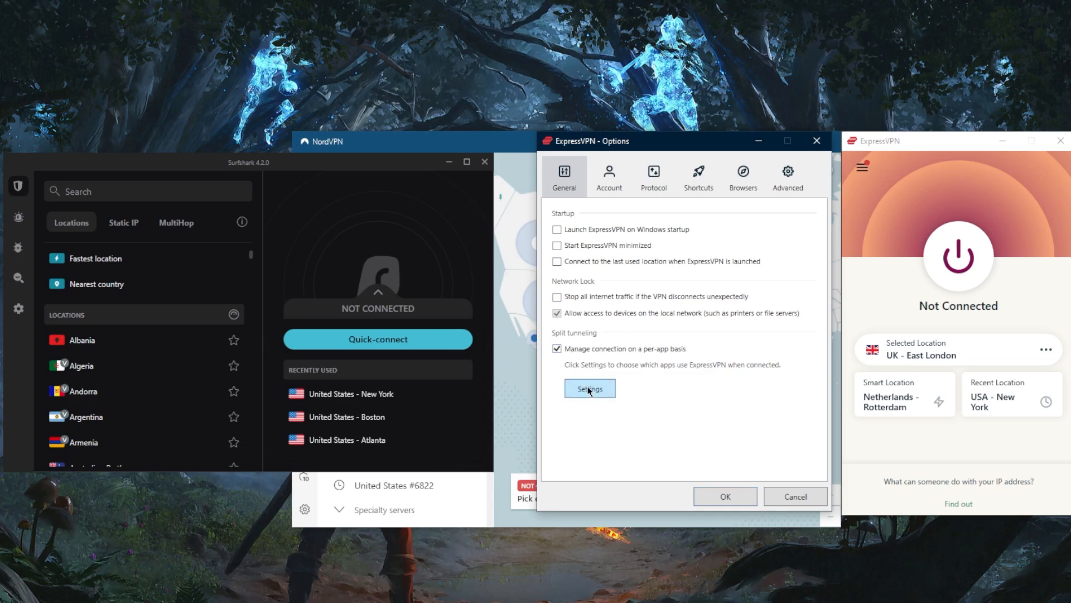
pyautogui.click(588, 388)
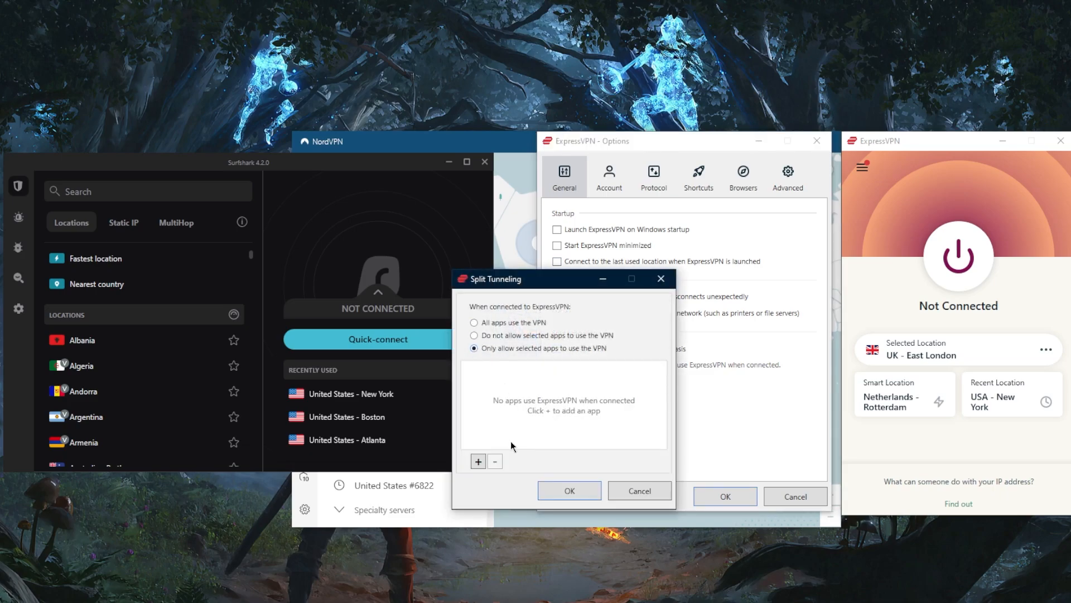
pyautogui.click(479, 461)
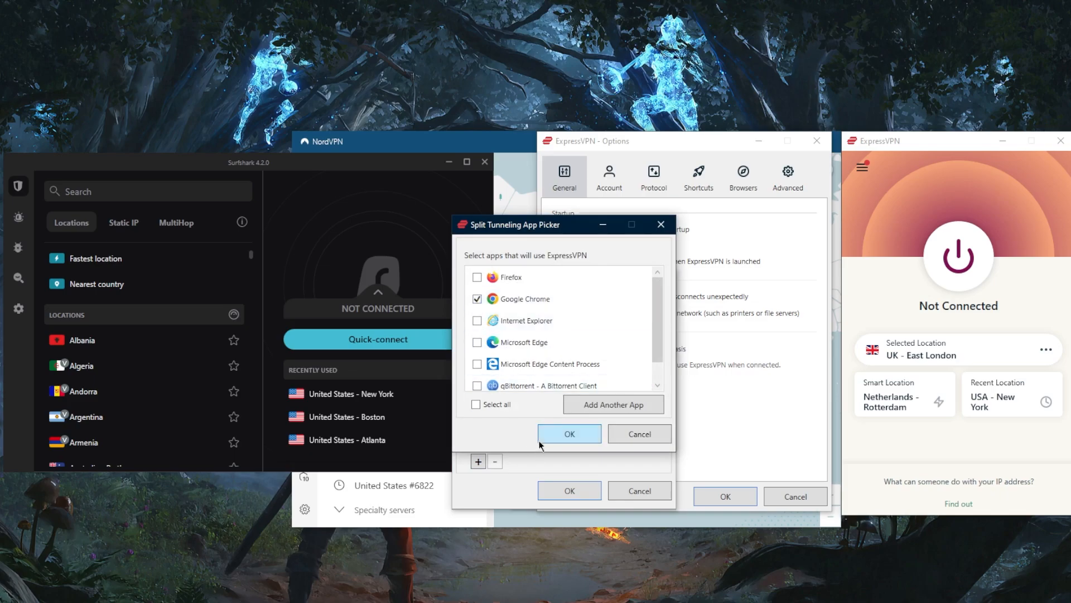
pyautogui.click(569, 433)
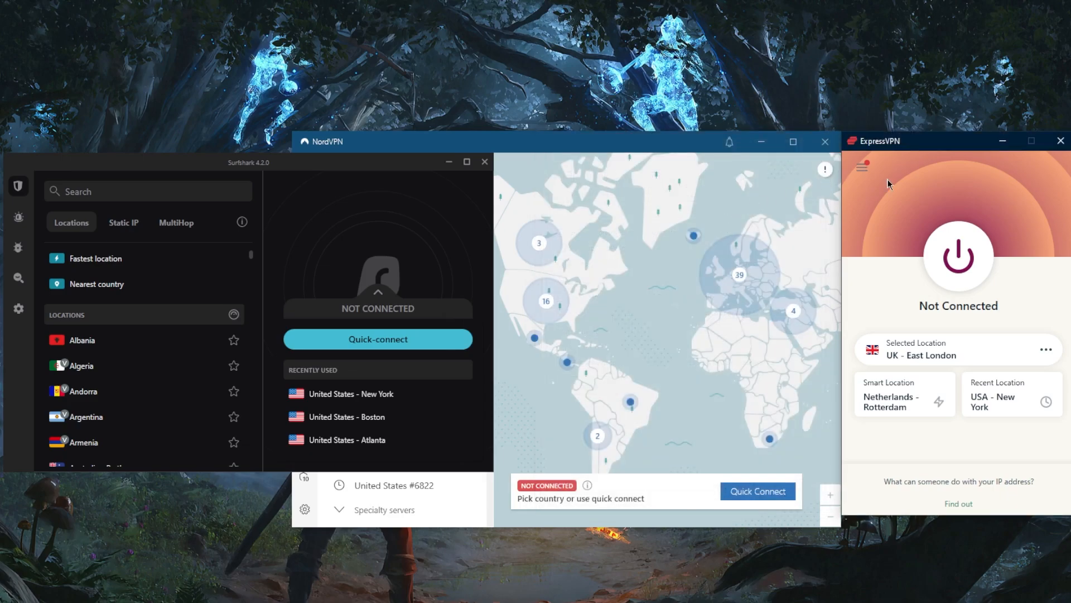
pyautogui.moveTo(899, 192)
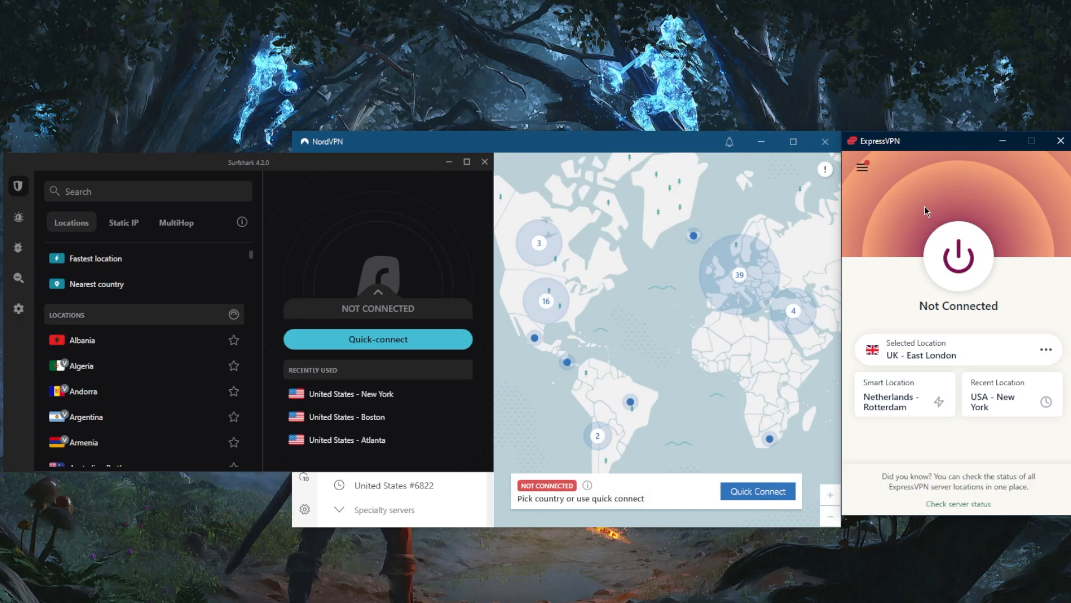
pyautogui.moveTo(921, 213)
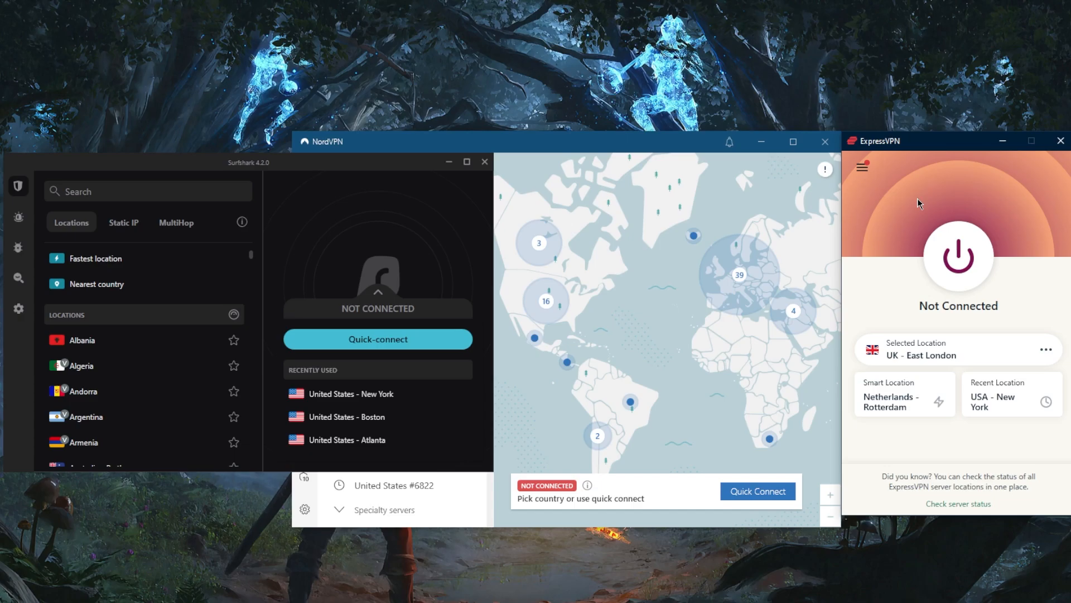
pyautogui.moveTo(898, 193)
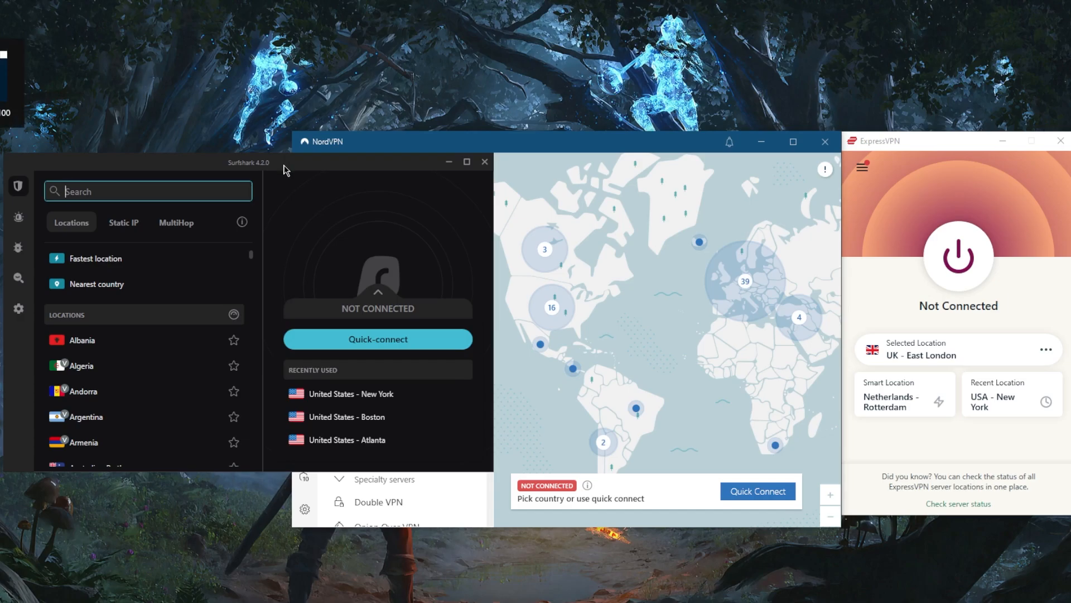
pyautogui.moveTo(635, 262)
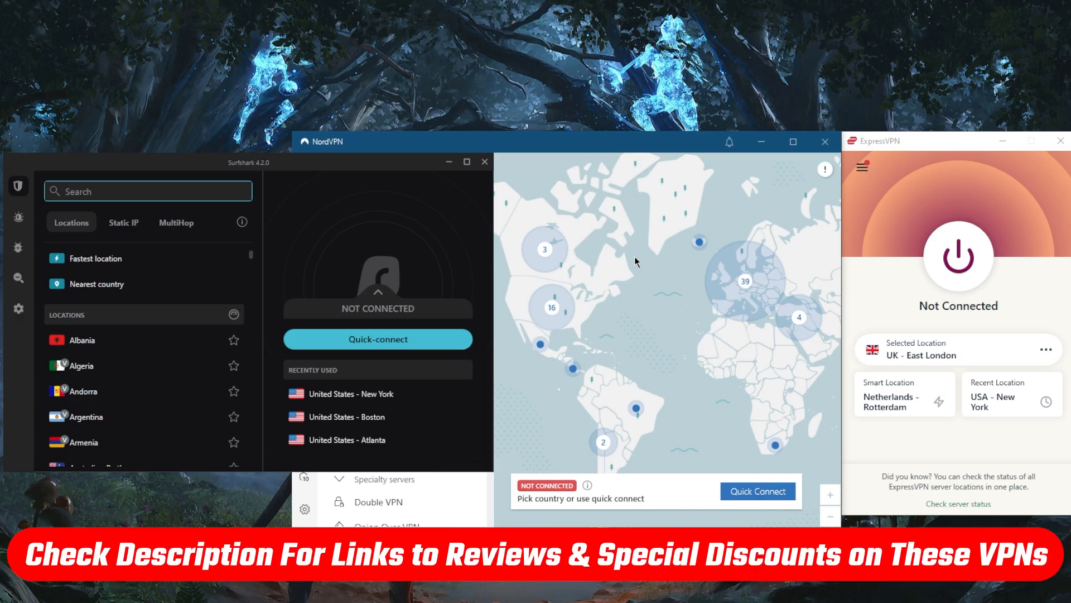
pyautogui.moveTo(1056, 299)
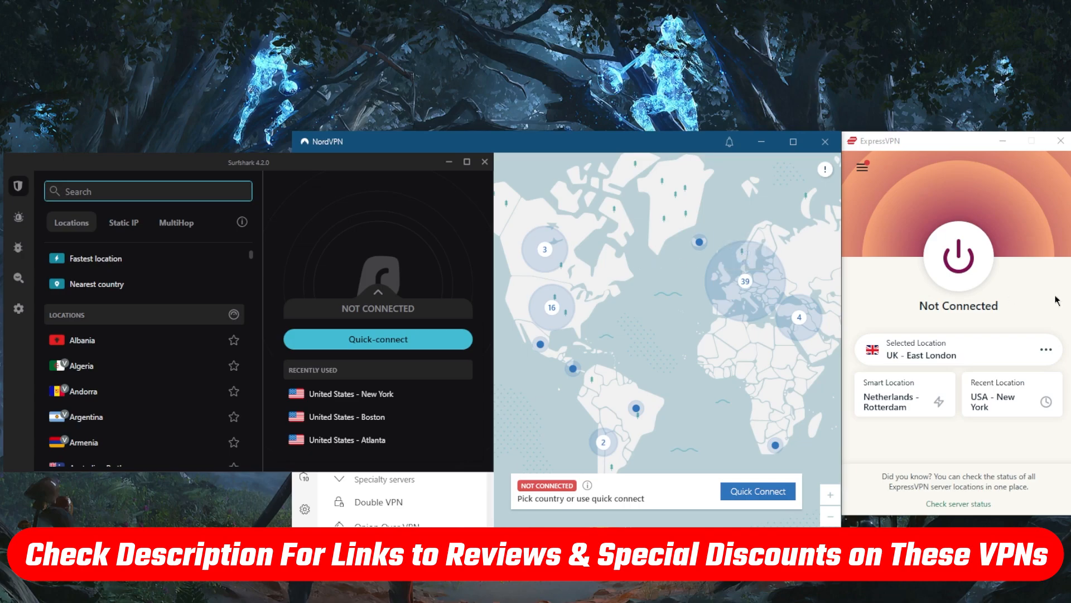